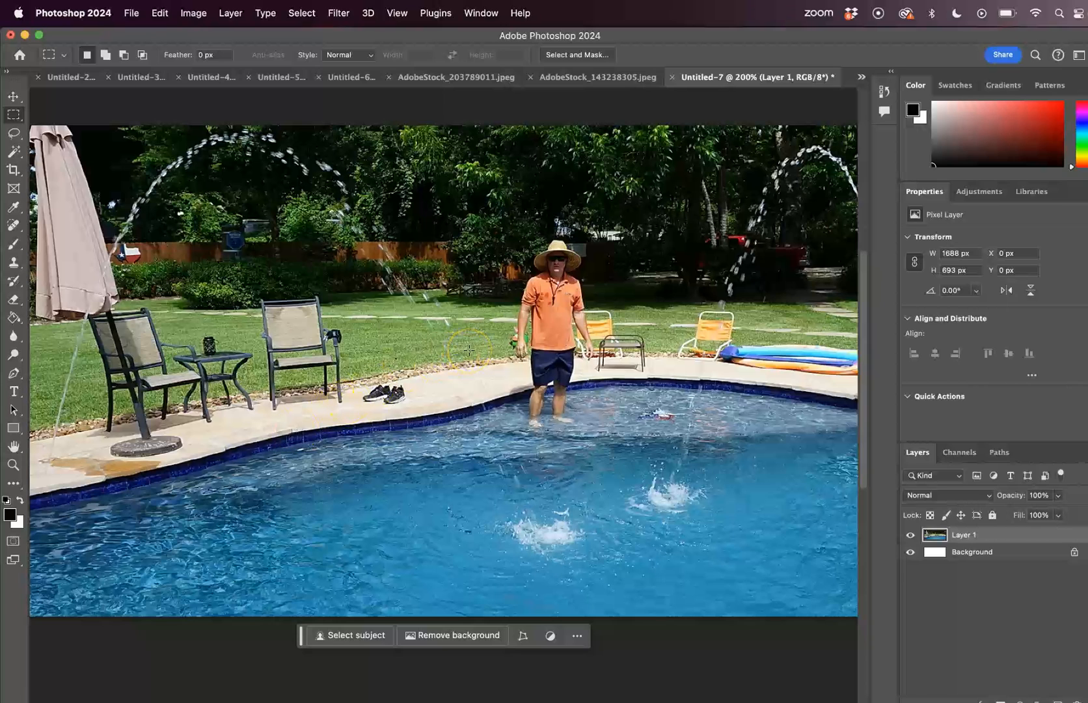
mouse_move(500, 235)
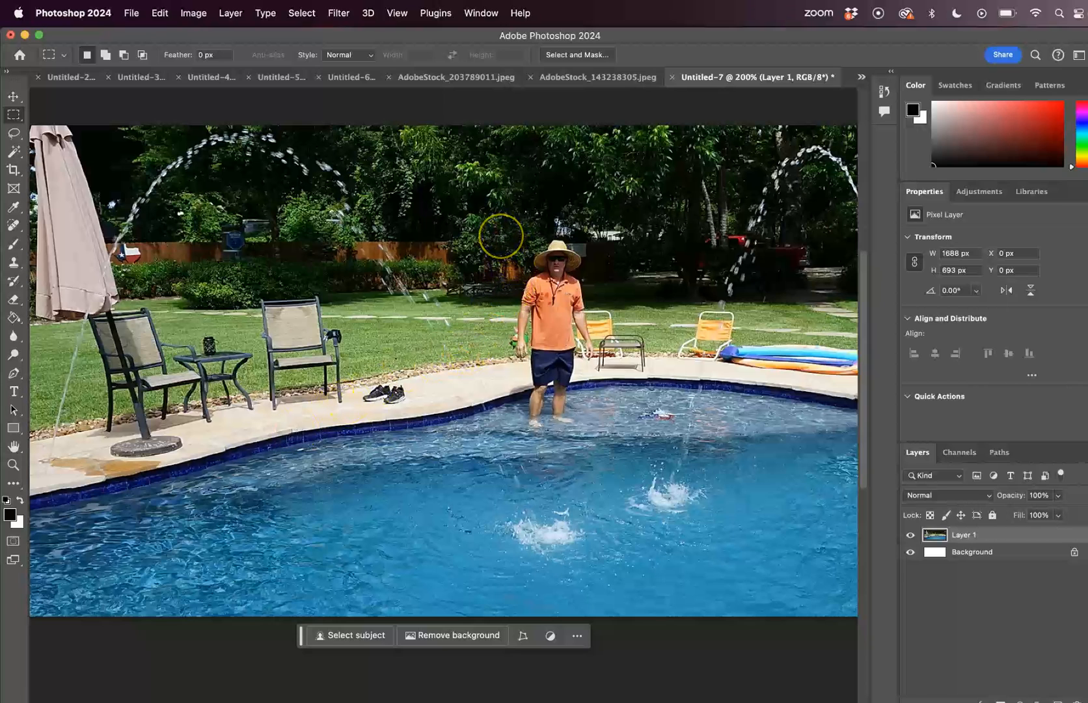
mouse_move(392, 368)
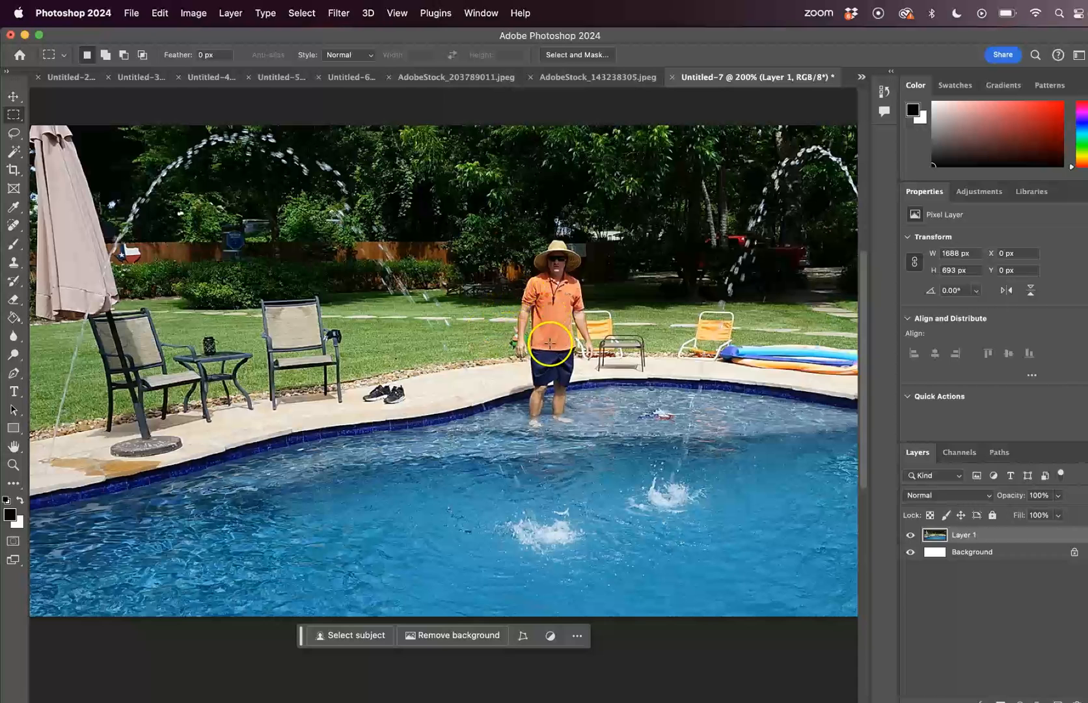
mouse_move(533, 380)
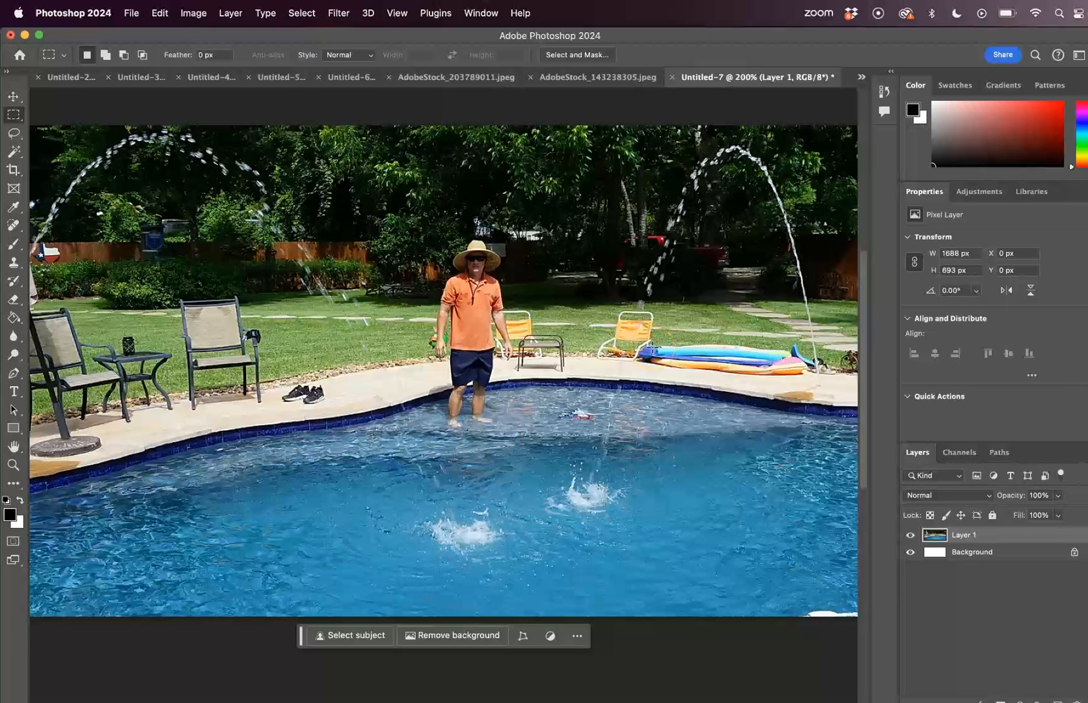
mouse_move(582, 99)
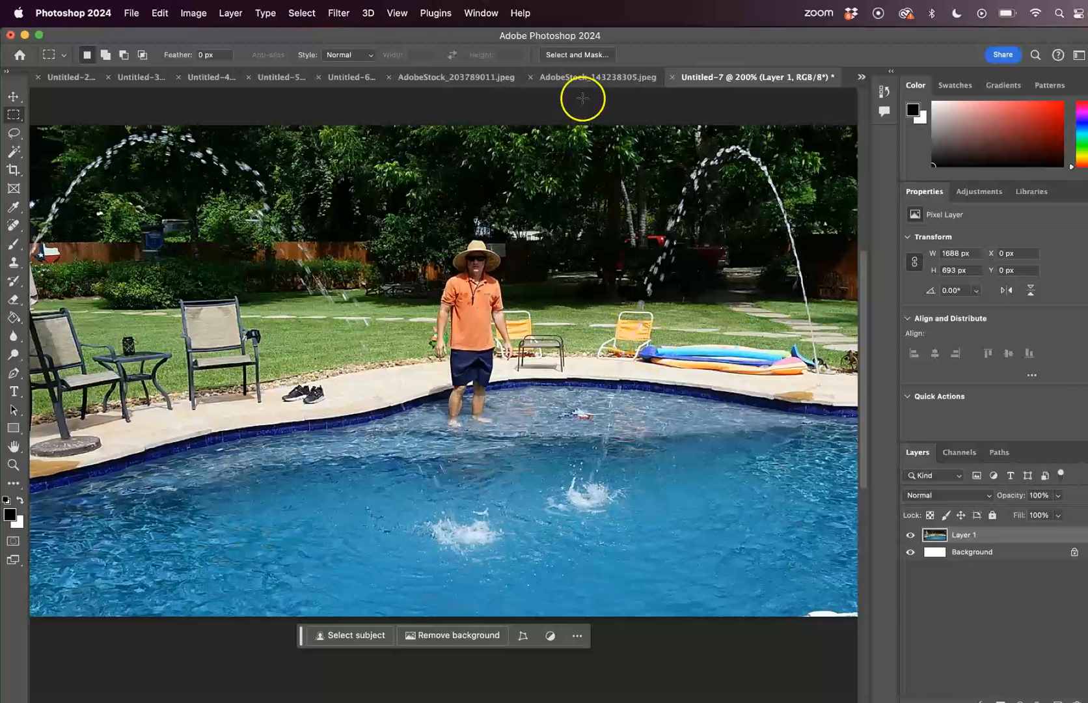
mouse_move(587, 42)
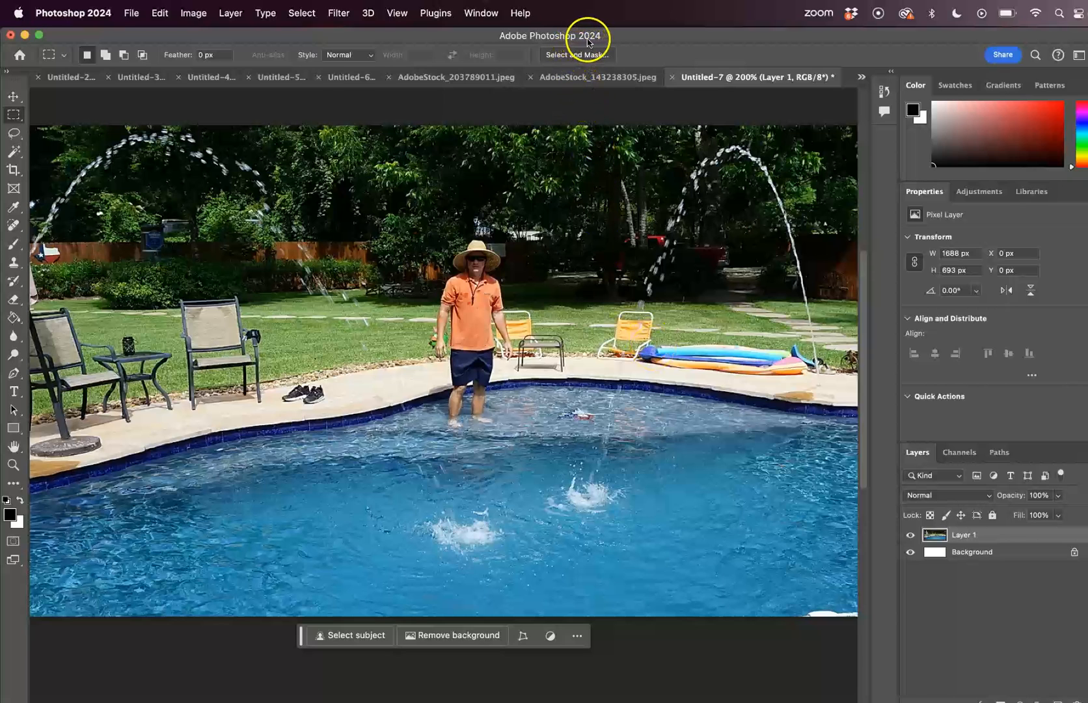
mouse_move(589, 45)
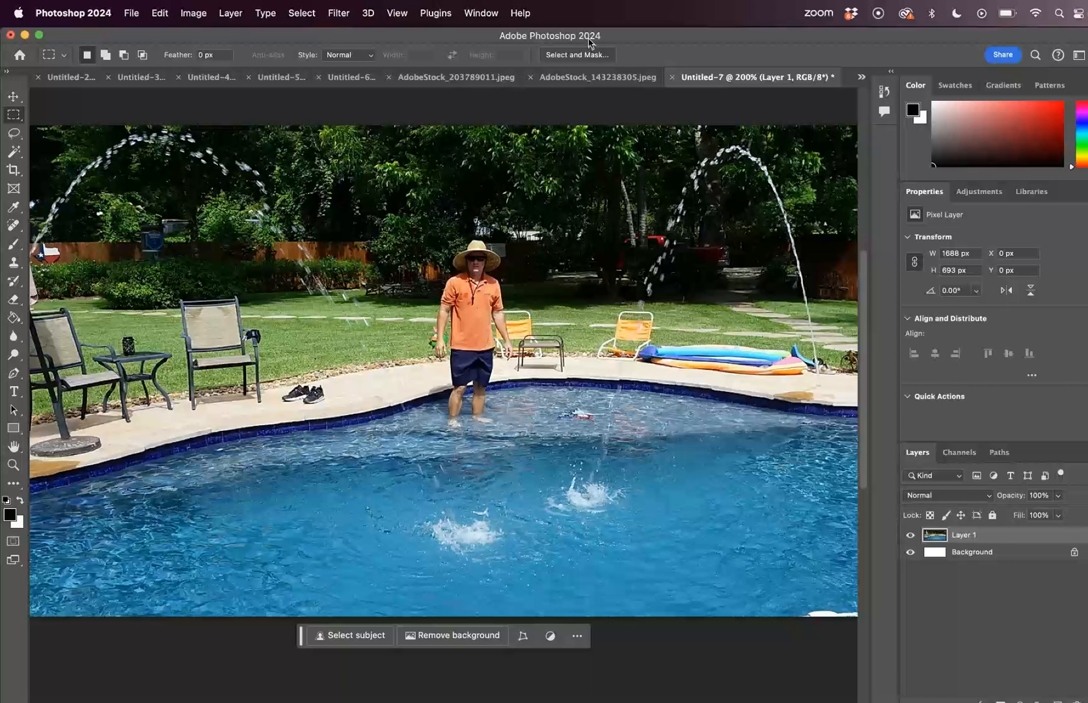
mouse_move(446, 240)
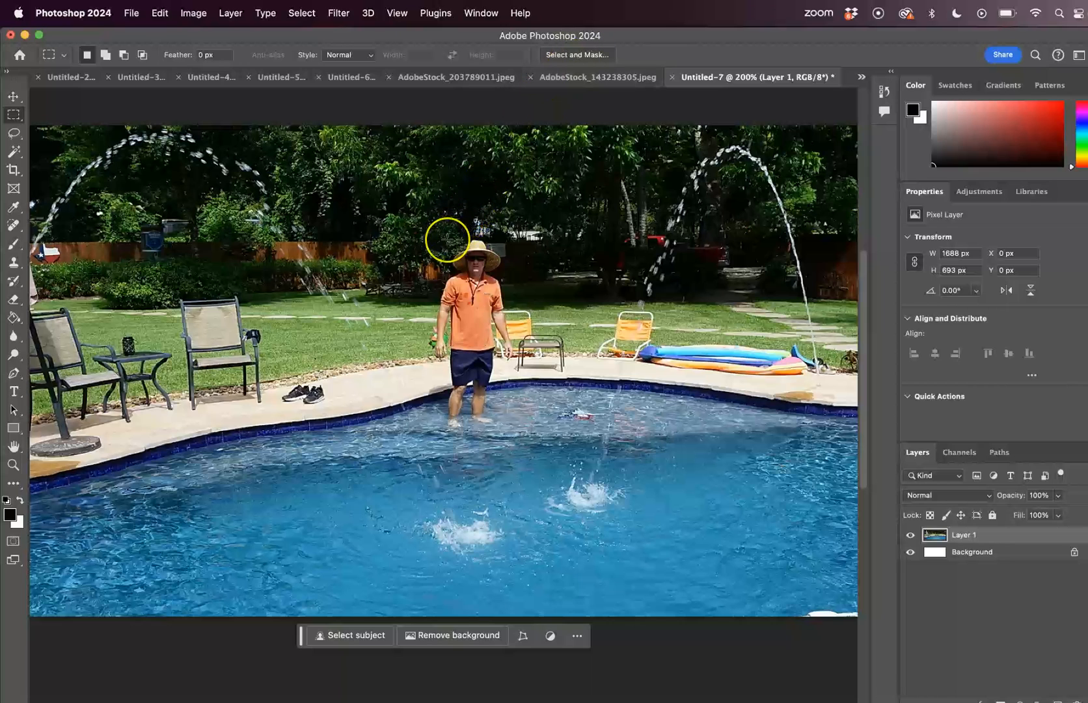
mouse_move(446, 239)
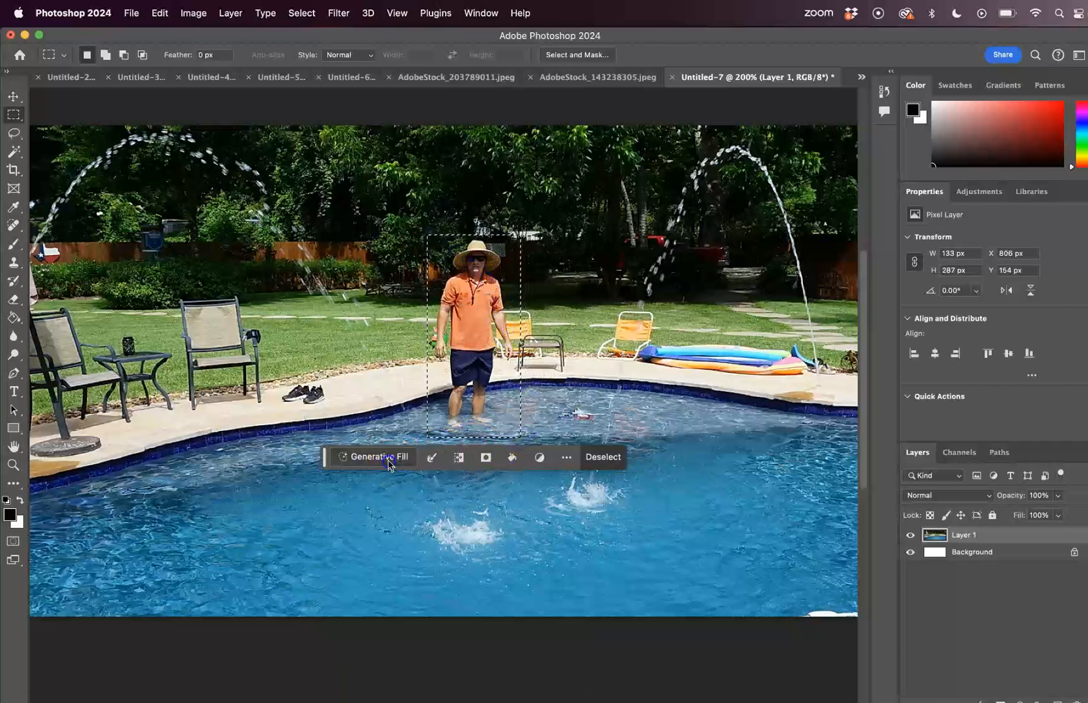
Step: Generate a fill on the selected man with the prompt "Remove the man from the photo"
click(379, 457)
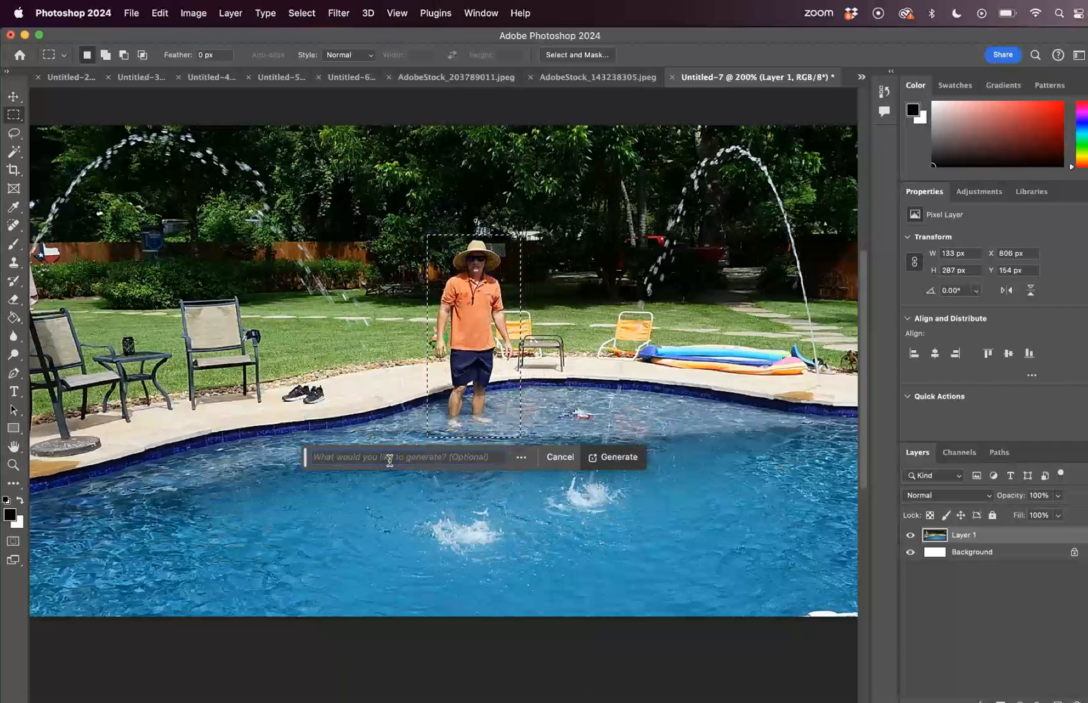
text(Remove the)
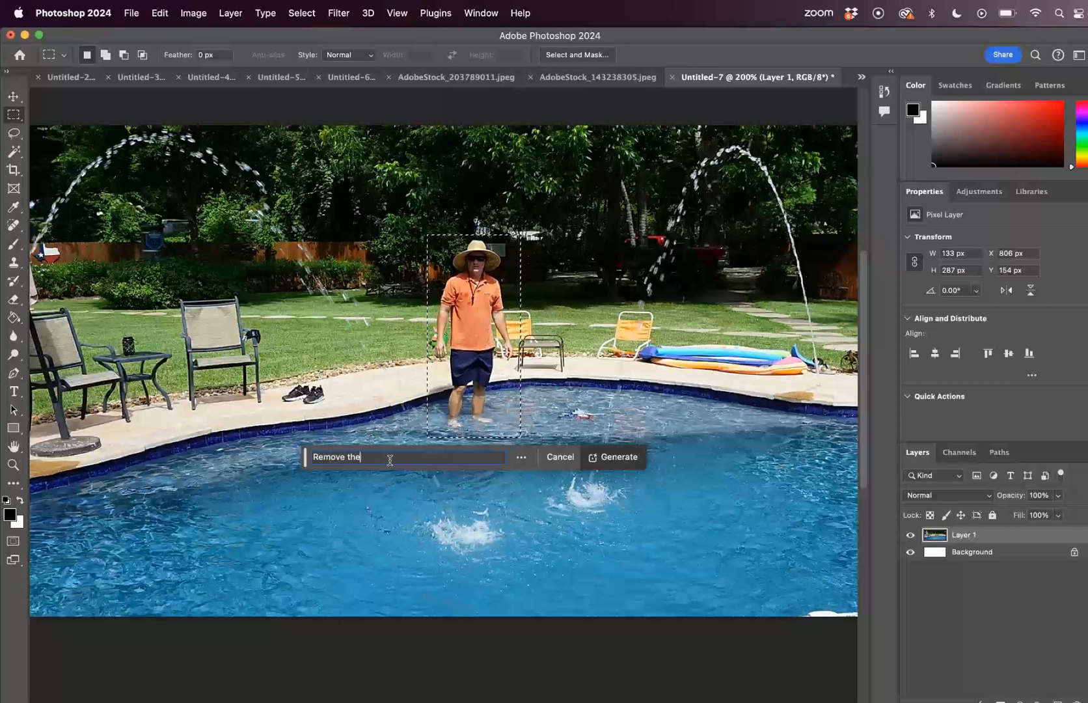
text(man from the photo)
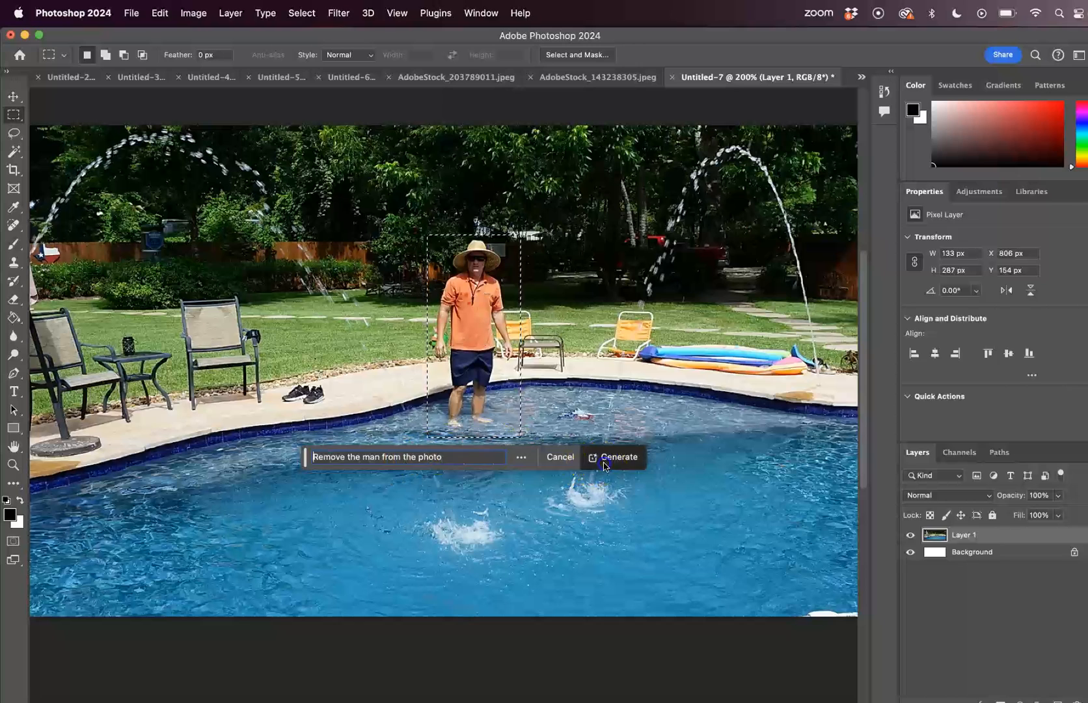
click(619, 457)
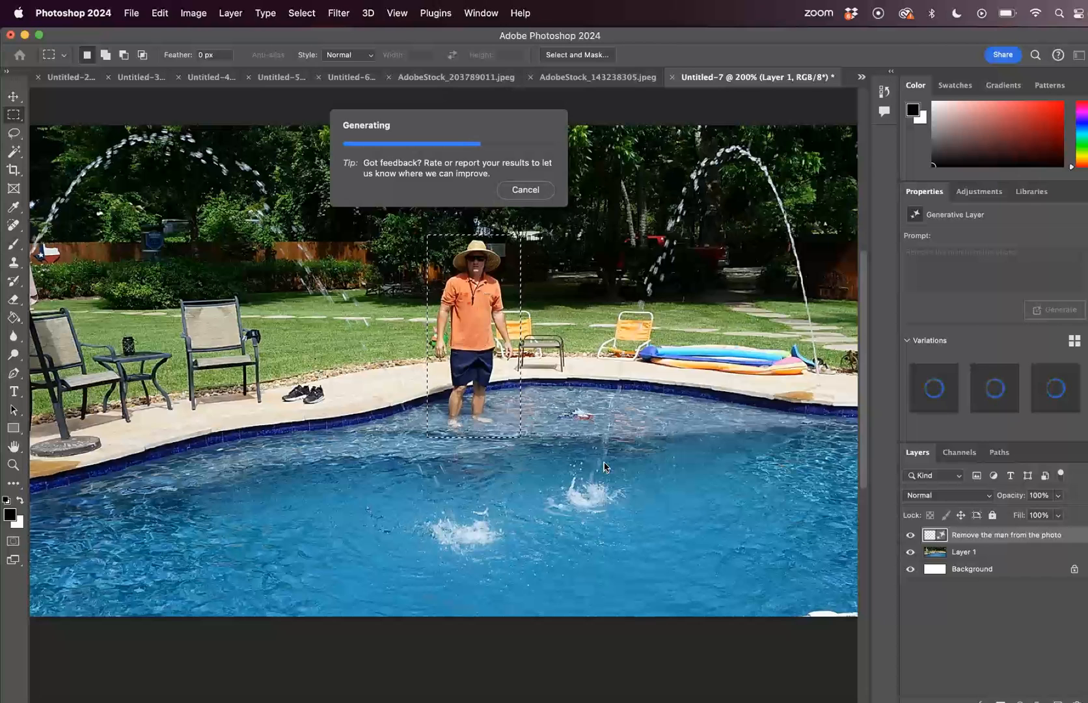
mouse_move(656, 475)
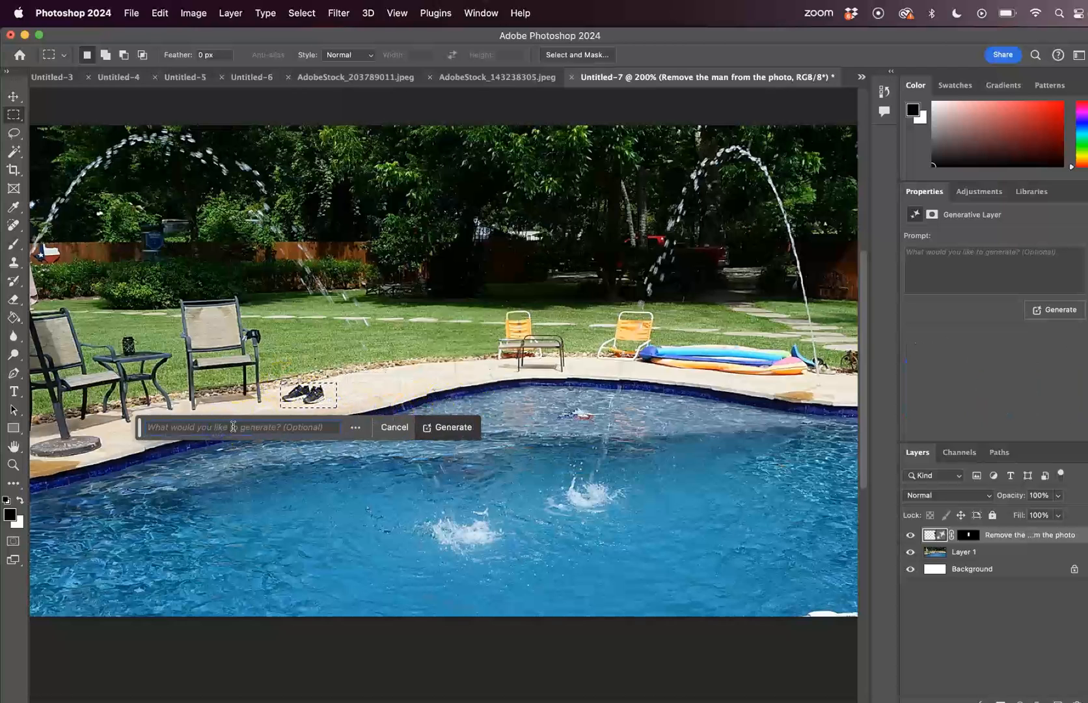
Step: Generate a fill on the selected sneakers with the prompt "Remove the shoes from the photo"
text(Remove)
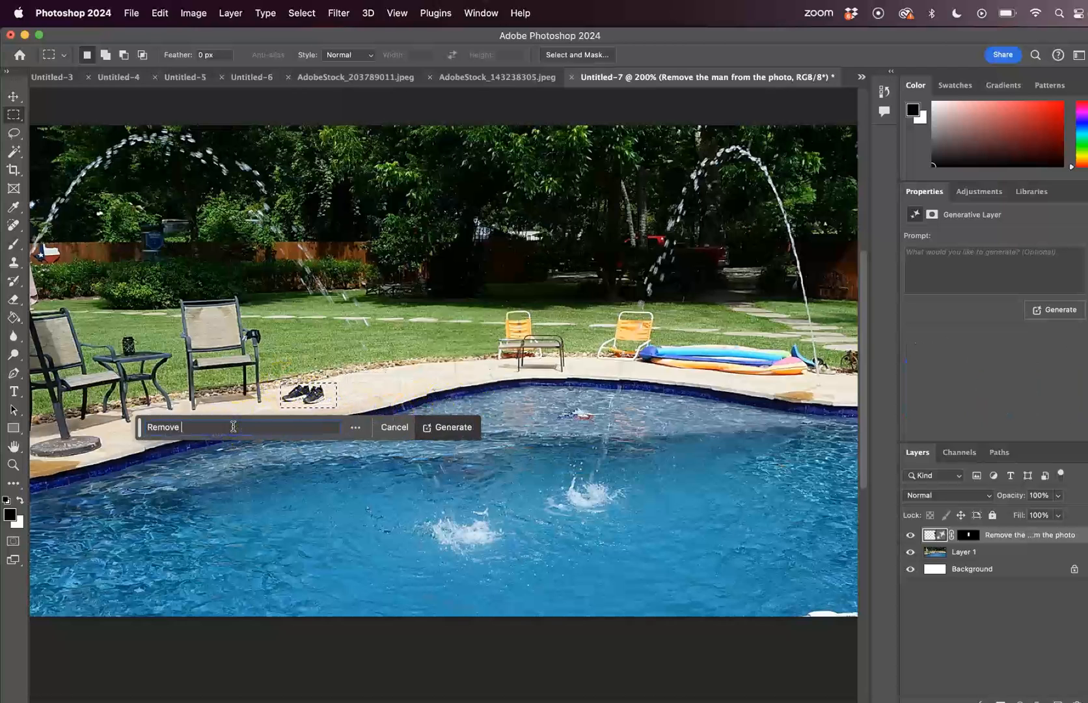
text(the shoes f)
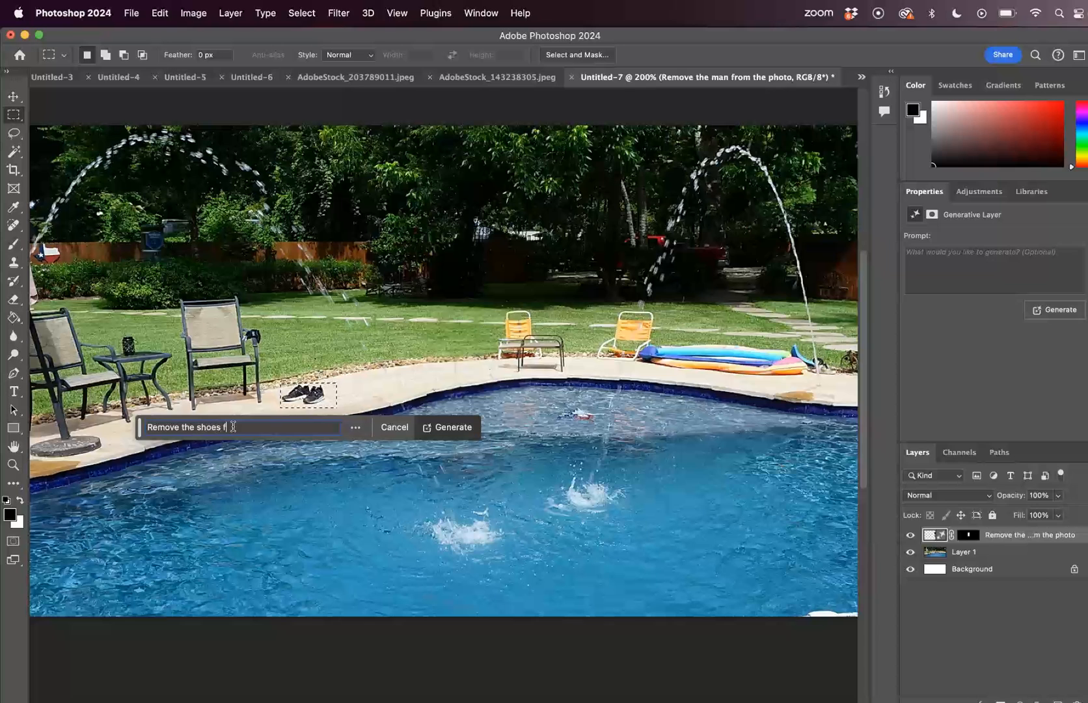
text(rom the photo)
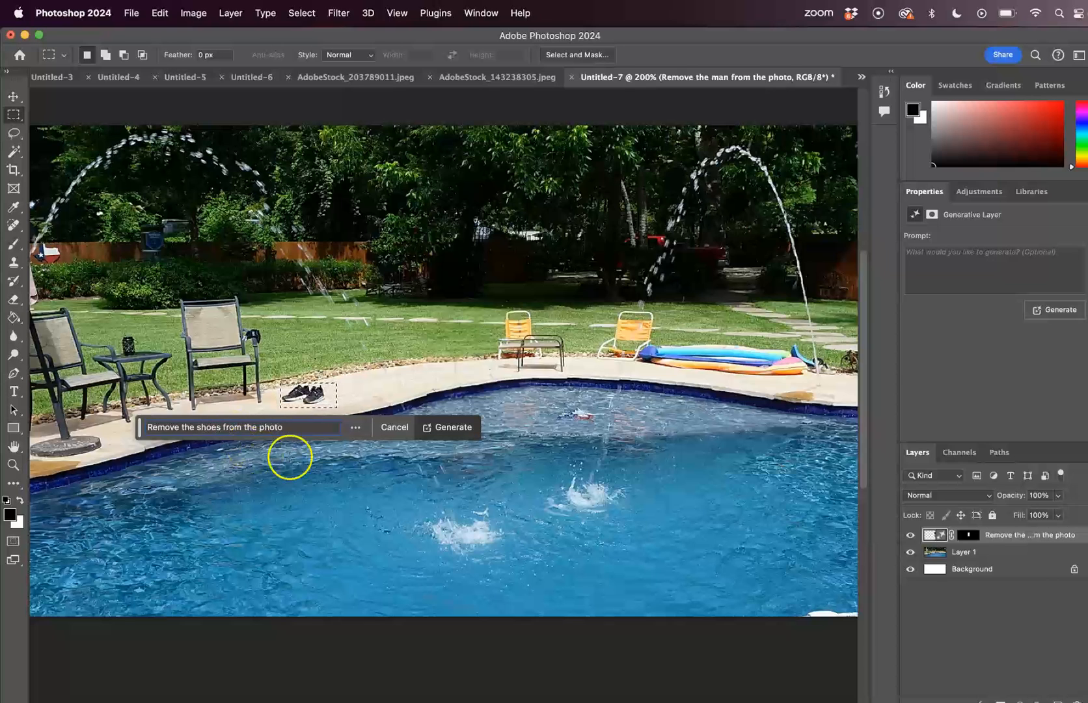
click(453, 427)
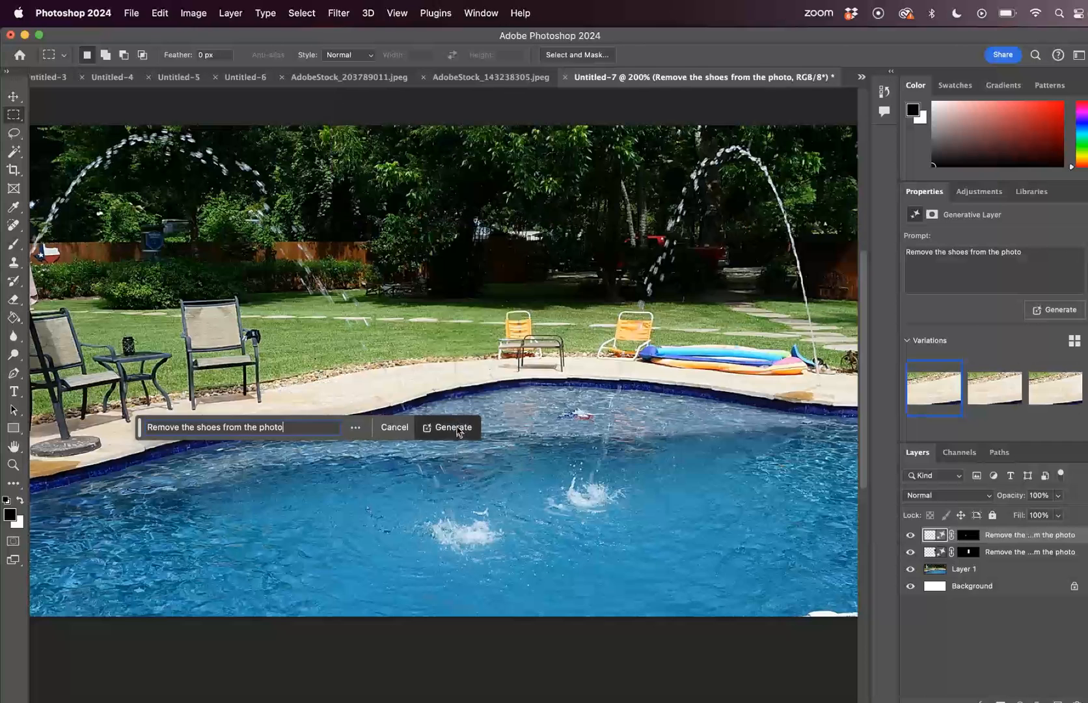
click(453, 427)
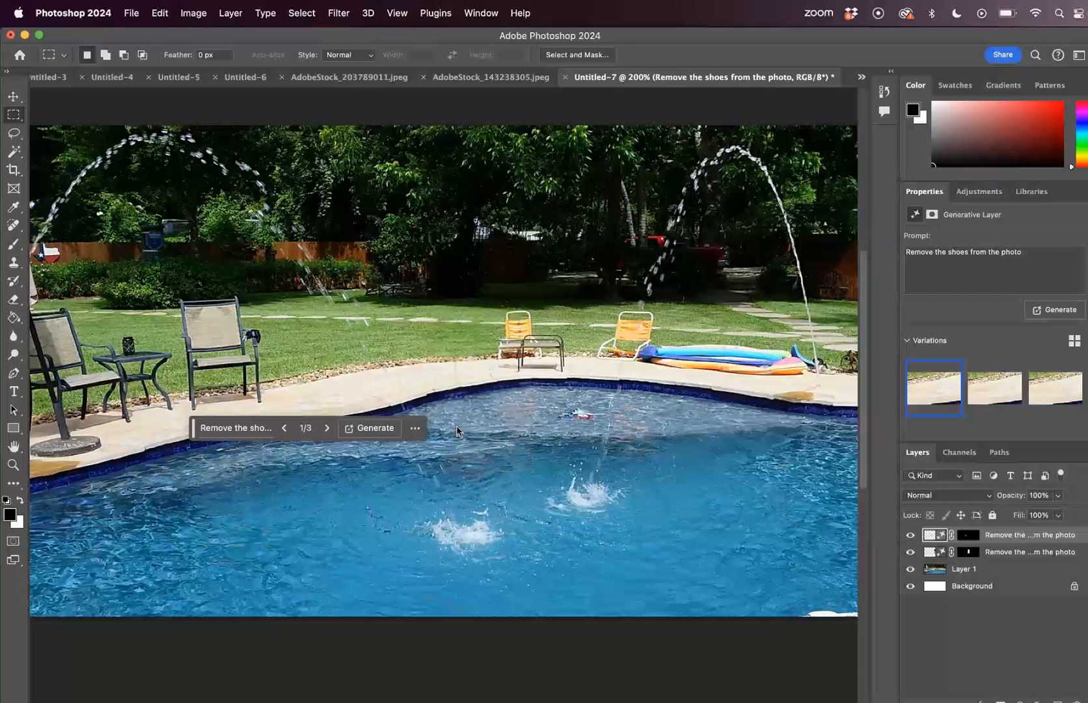